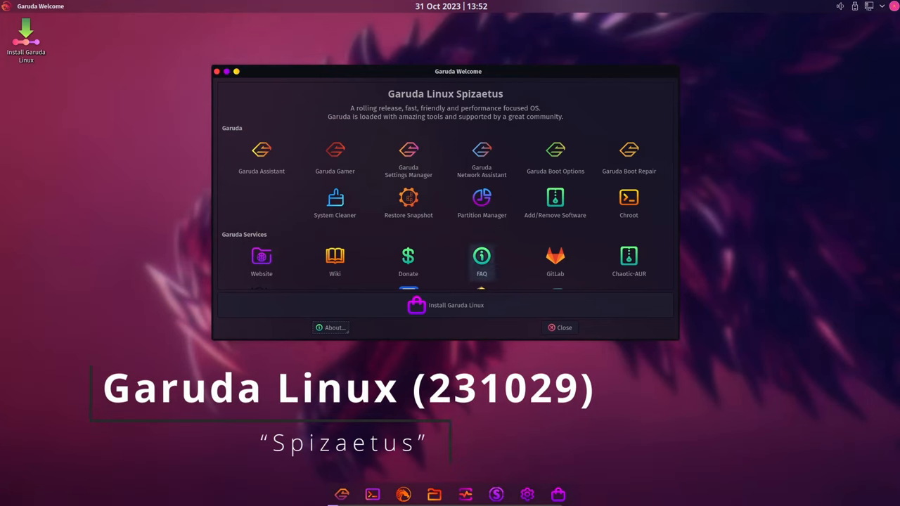
Close the Garuda Welcome window, leaving the bare live desktop with the dragon wallpaper
{"action": "scroll", "scroll_direction": "down", "scroll_amount": 3}
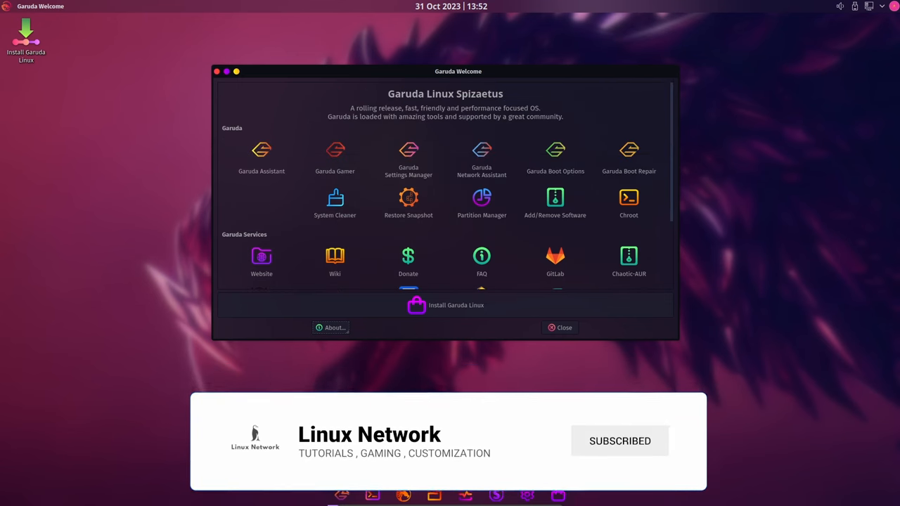
{"action": "left_click", "coordinate": [559, 326]}
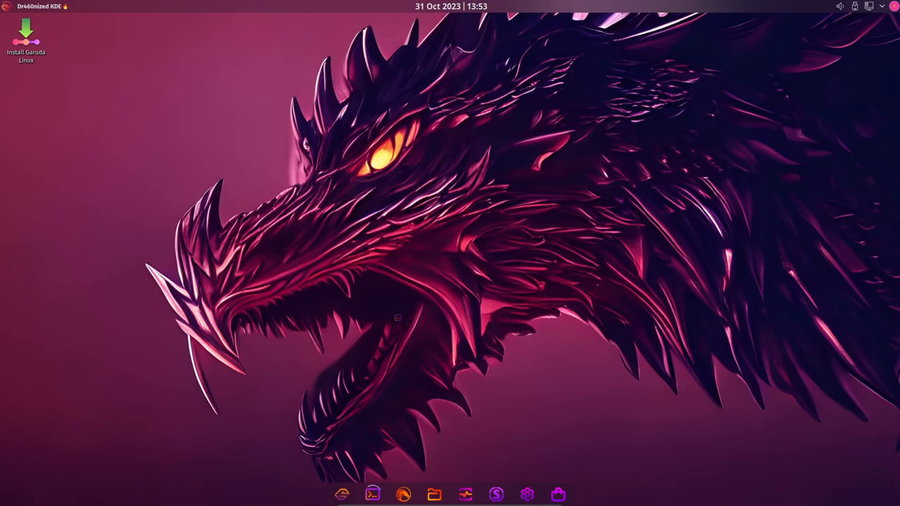
{"action": "left_click", "coordinate": [371, 495]}
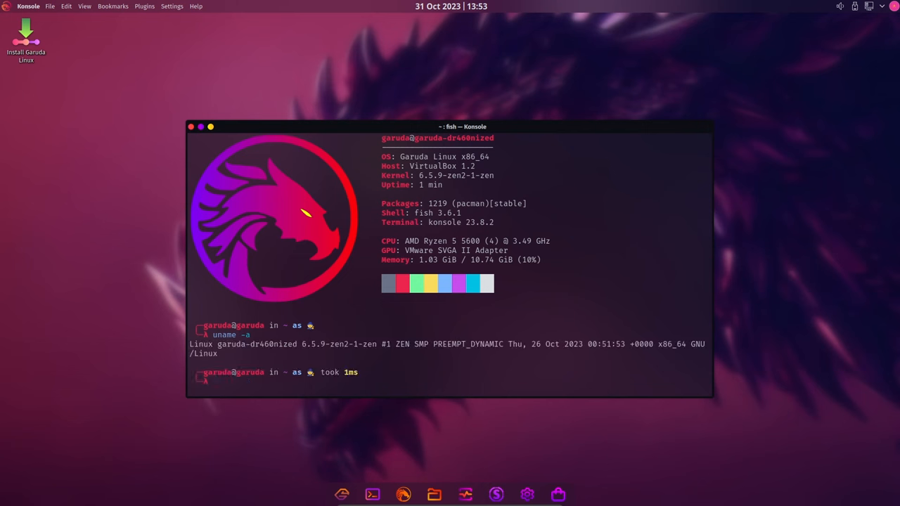
{"action": "type", "text": "uname -a"}
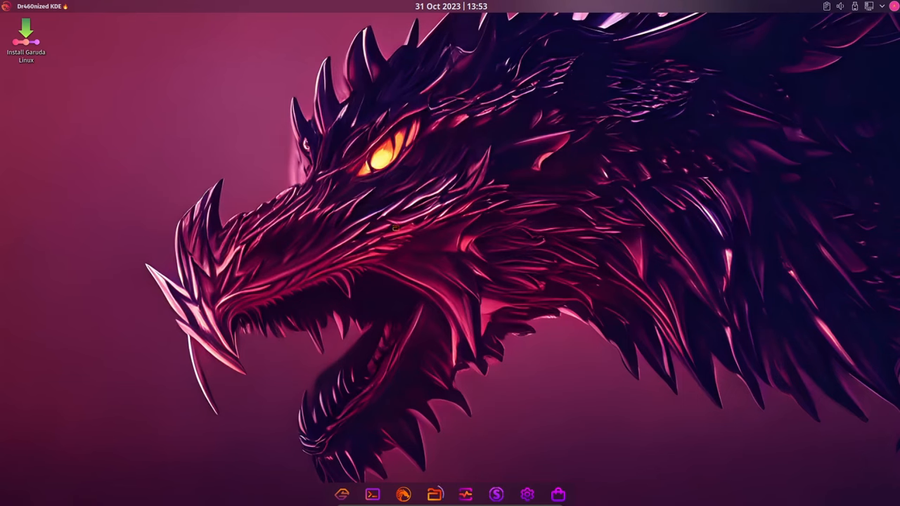
{"action": "left_click", "coordinate": [433, 495]}
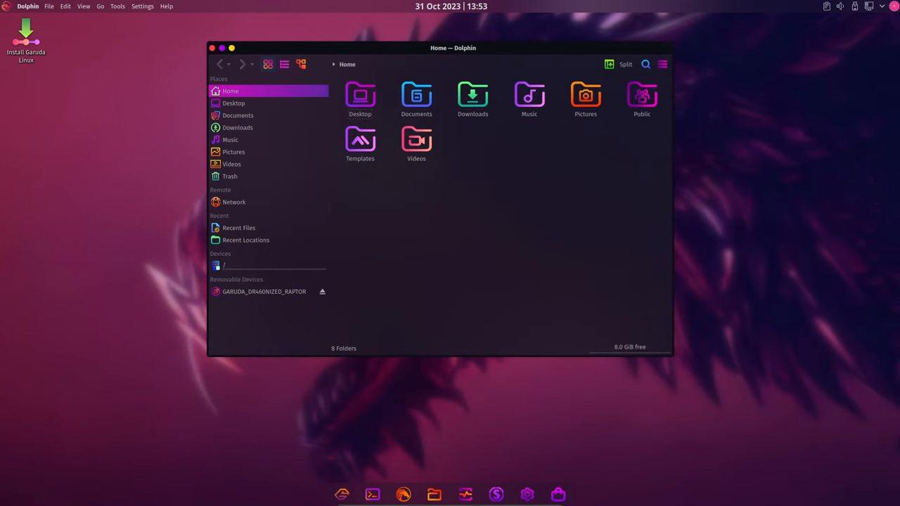
{"action": "left_click", "coordinate": [661, 65]}
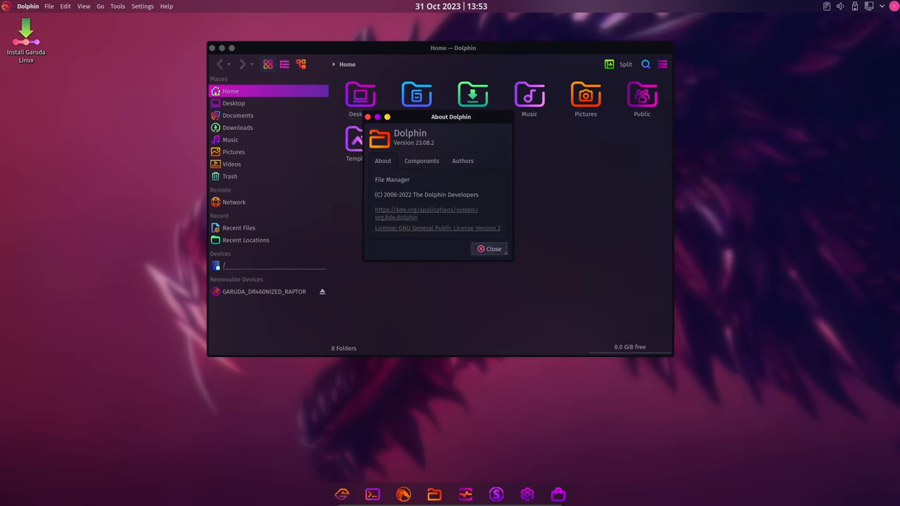
{"action": "left_click", "coordinate": [489, 249]}
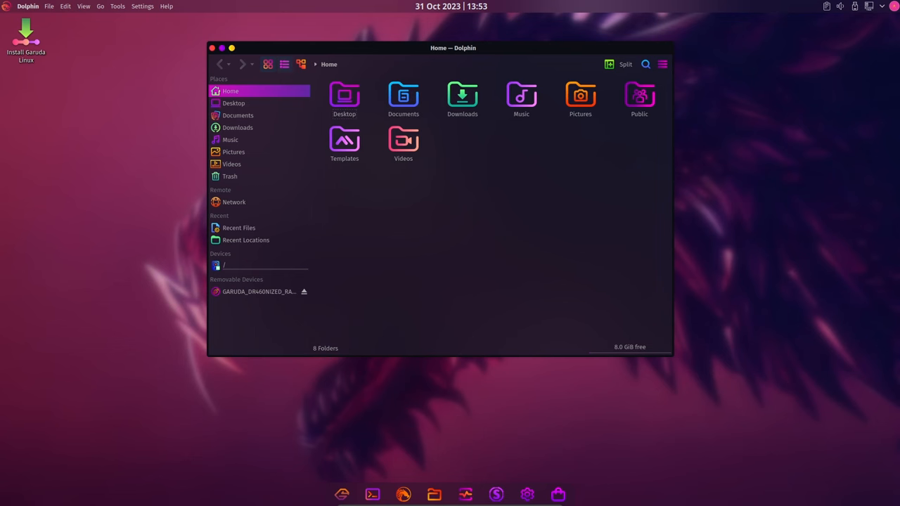
{"action": "left_click", "coordinate": [284, 64]}
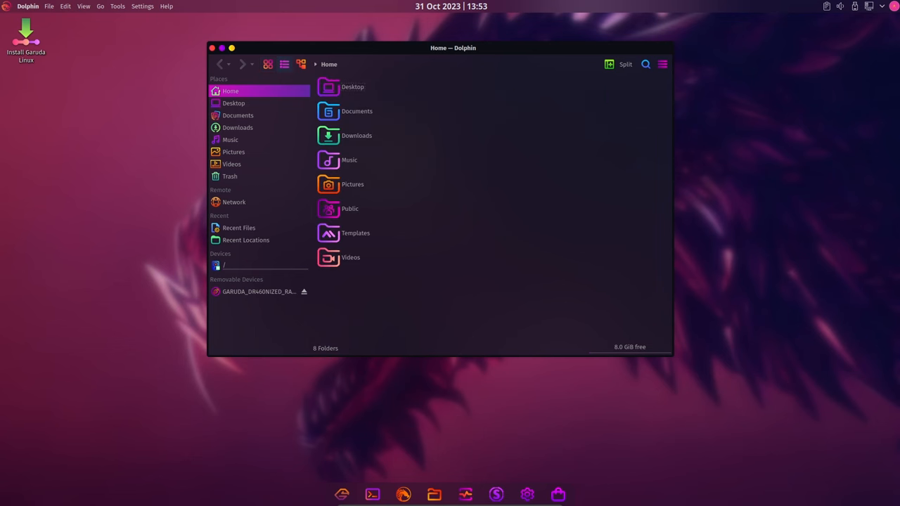
{"action": "left_click", "coordinate": [268, 64]}
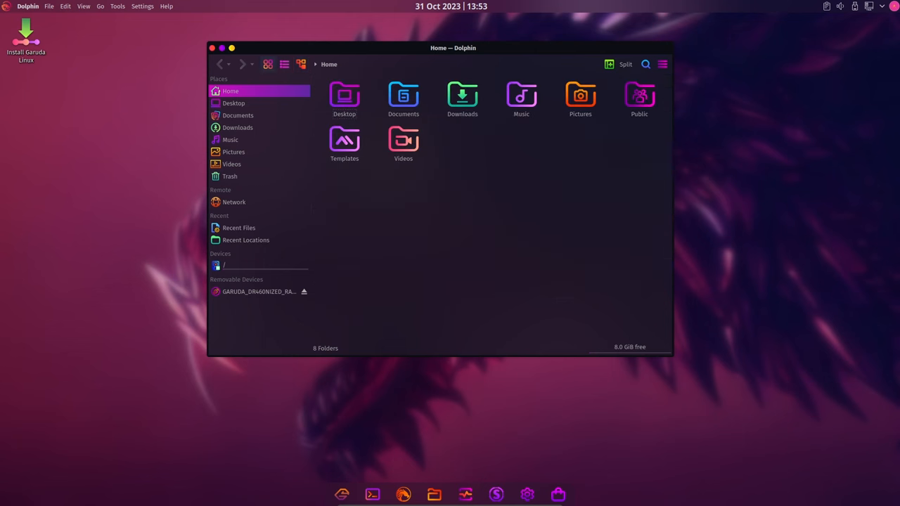
{"action": "left_click", "coordinate": [661, 65]}
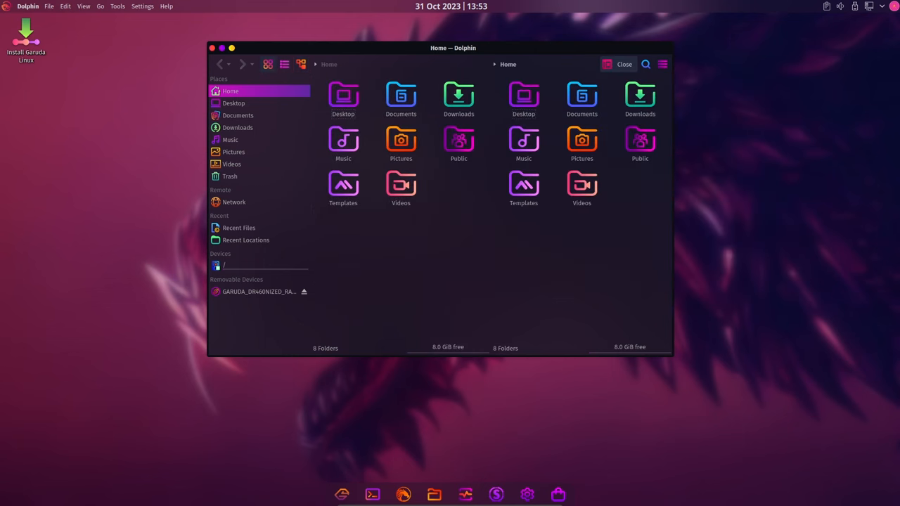
{"action": "left_click", "coordinate": [623, 64]}
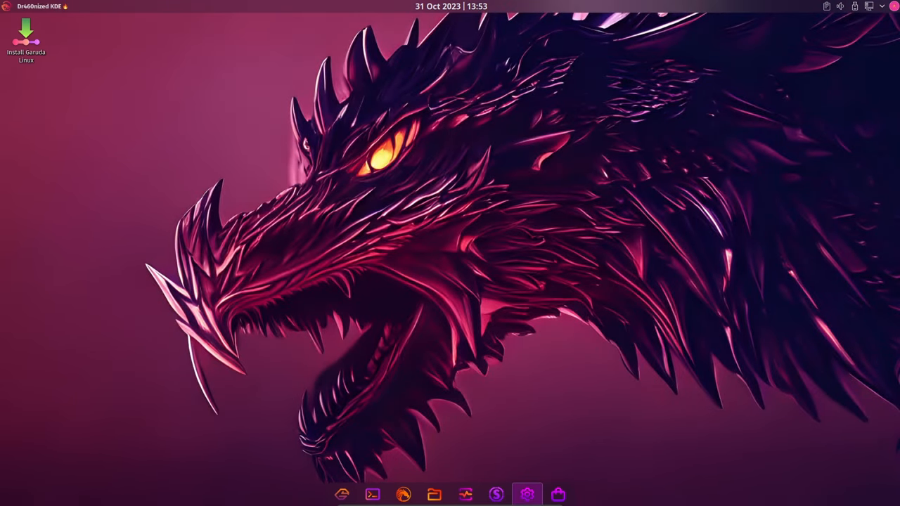
Launch System Settings, view Global Theme and Workspace Behavior, then show the Shortcuts page
{"action": "left_click", "coordinate": [526, 495]}
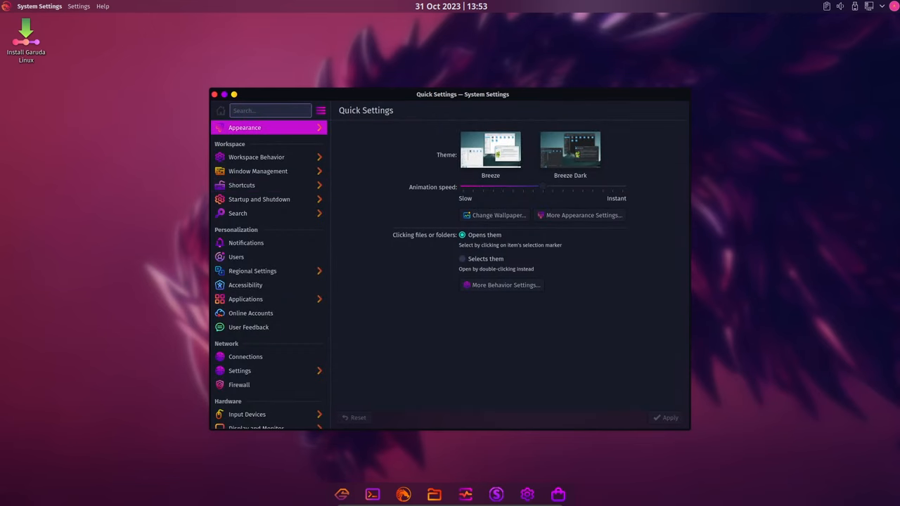
{"action": "left_click", "coordinate": [245, 126]}
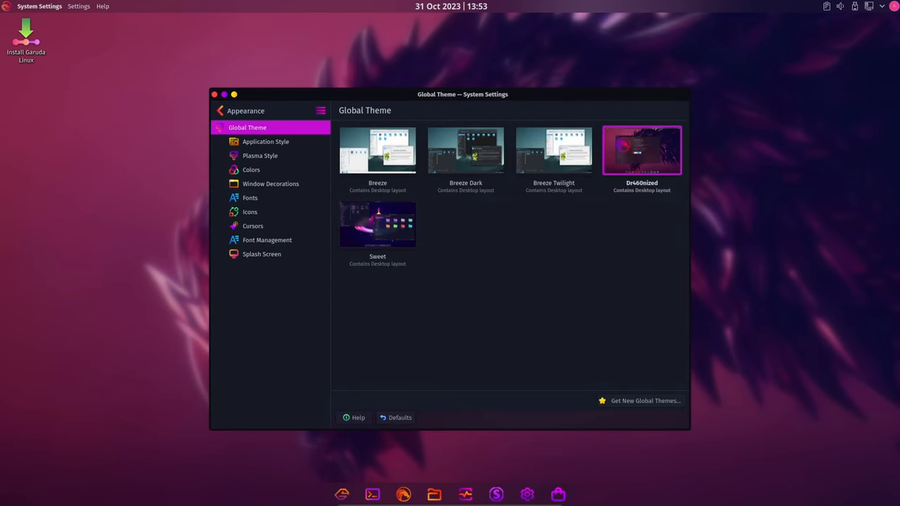
{"action": "left_click", "coordinate": [644, 401]}
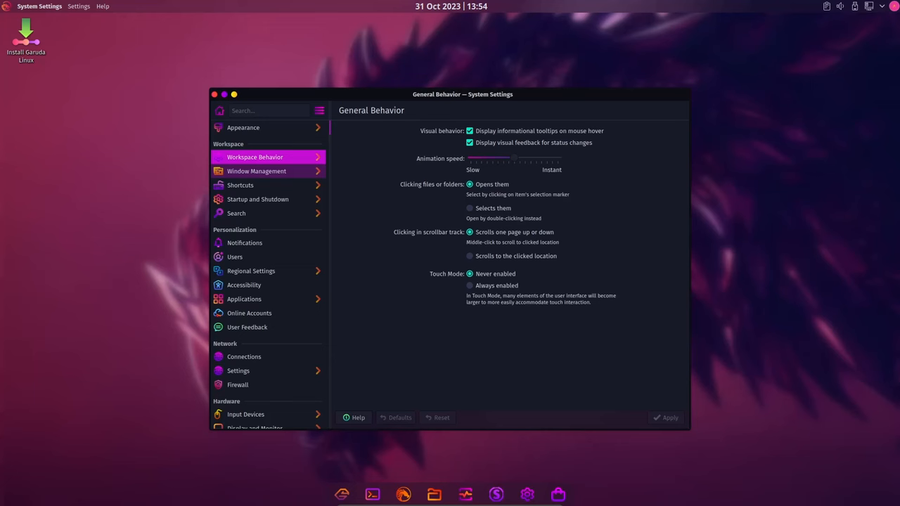
{"action": "left_click", "coordinate": [270, 110]}
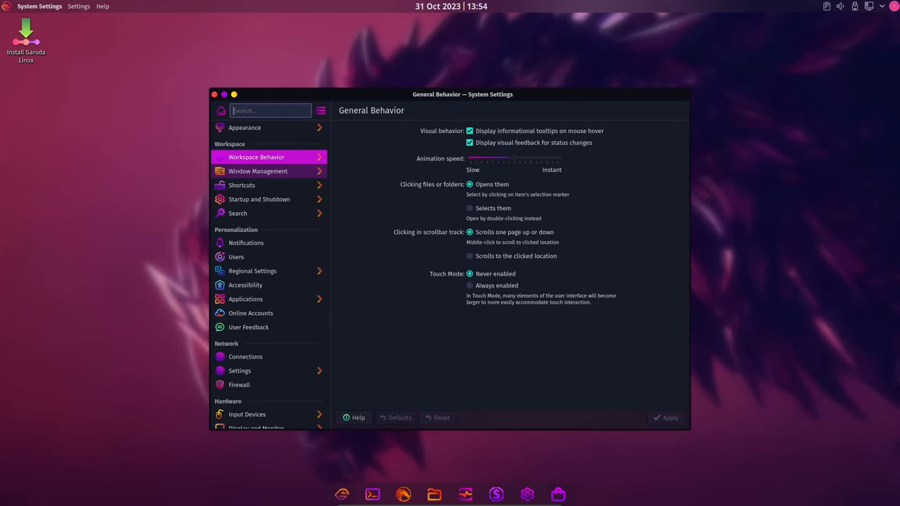
{"action": "left_click", "coordinate": [258, 171]}
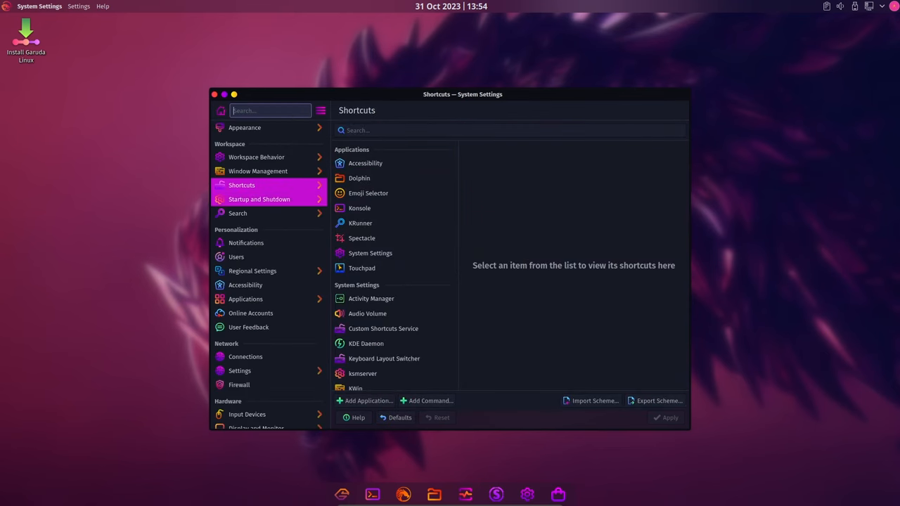
Browse the Login Screen, Notifications and Accessibility settings pages without changing anything
{"action": "left_click", "coordinate": [259, 200]}
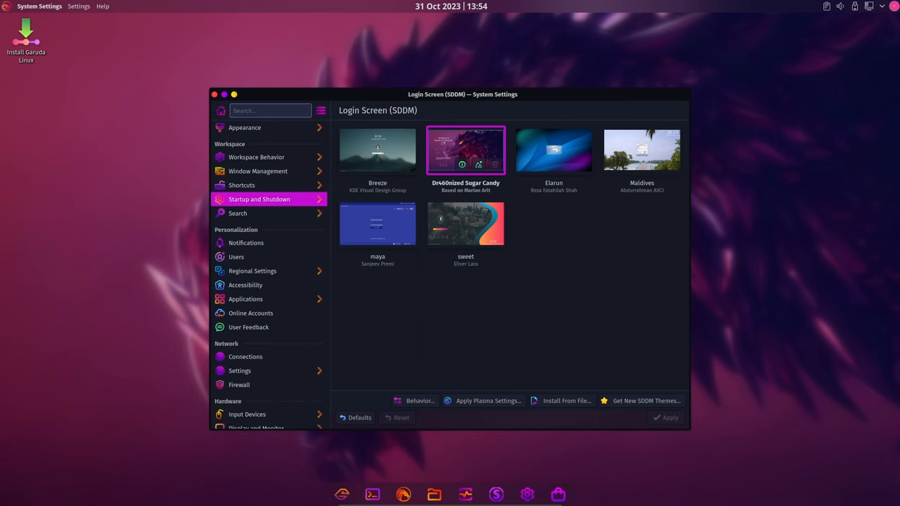
{"action": "left_click", "coordinate": [246, 242]}
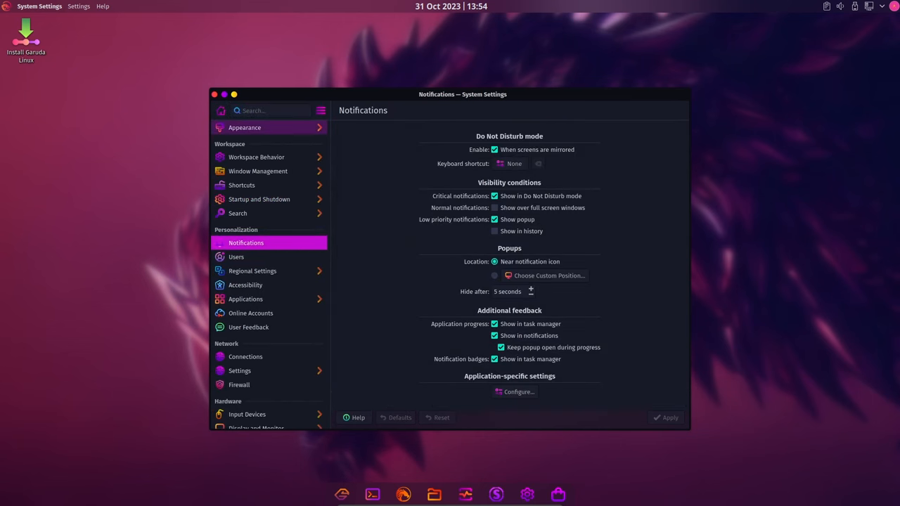
{"action": "mouse_move", "coordinate": [237, 256]}
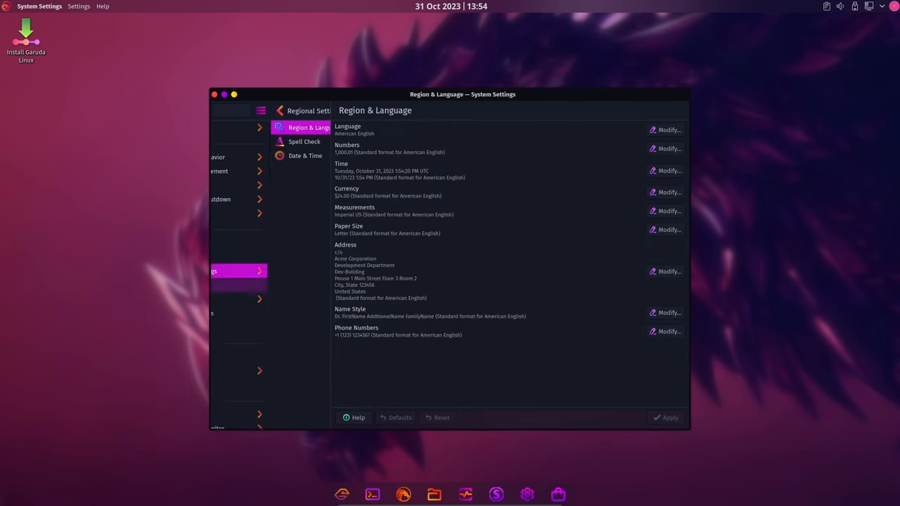
{"action": "left_click", "coordinate": [280, 109]}
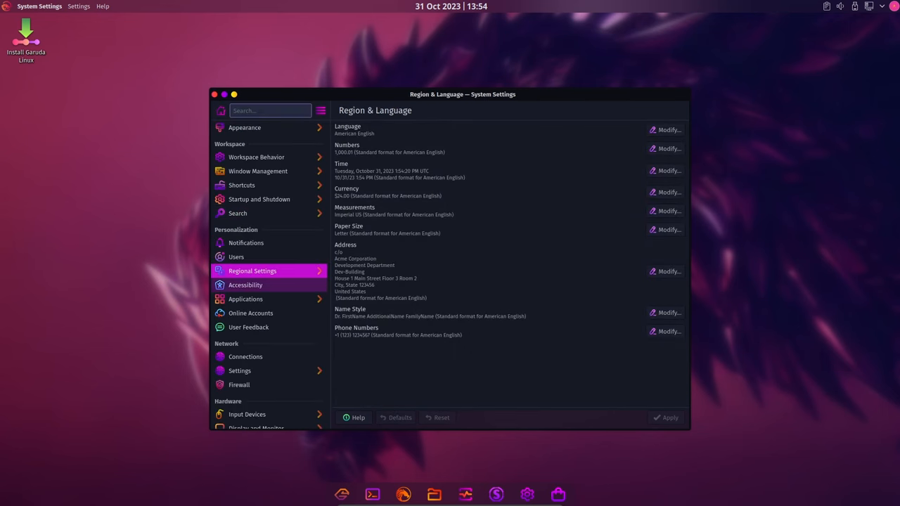
{"action": "left_click", "coordinate": [244, 284]}
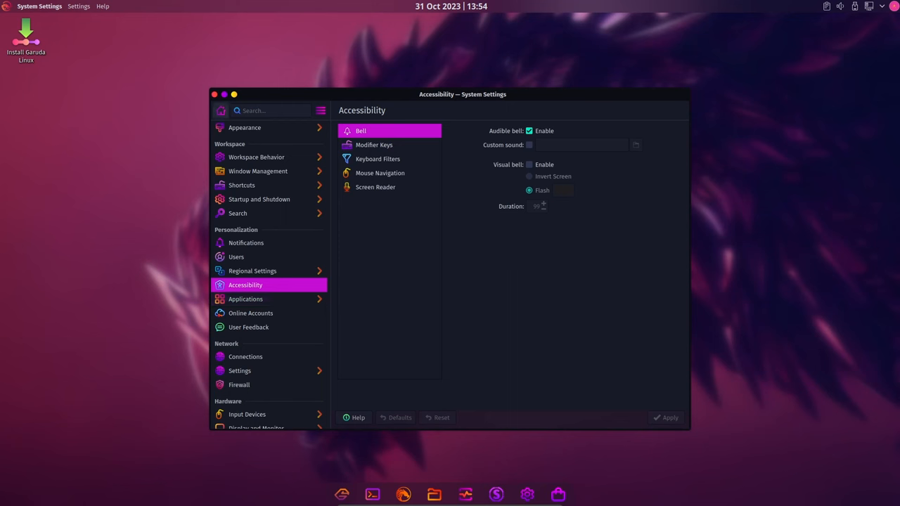
View File Associations, then show the User Feedback page with Plasma data sharing Disabled
{"action": "left_click", "coordinate": [244, 298]}
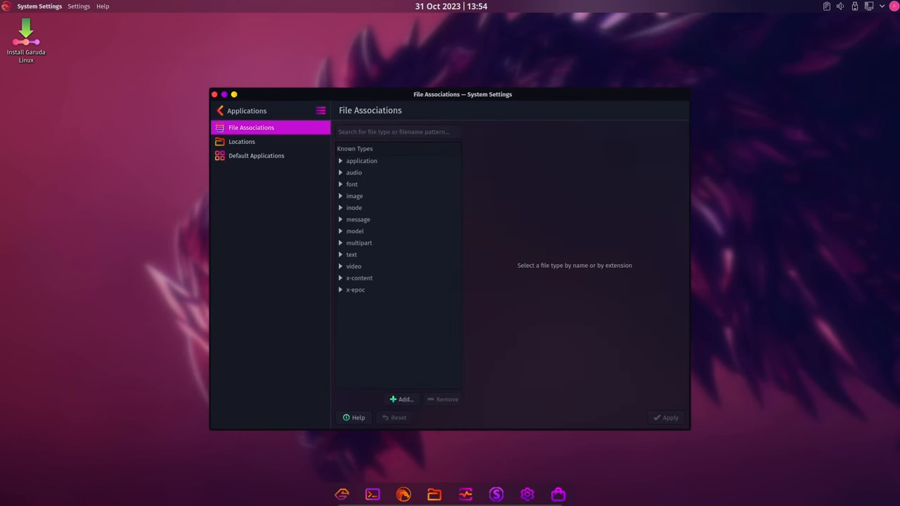
{"action": "left_click", "coordinate": [220, 109]}
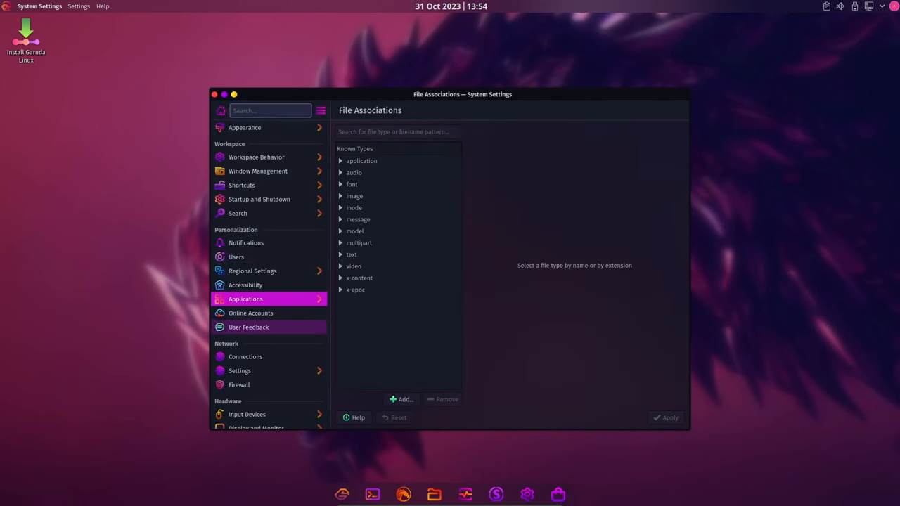
{"action": "left_click", "coordinate": [248, 327]}
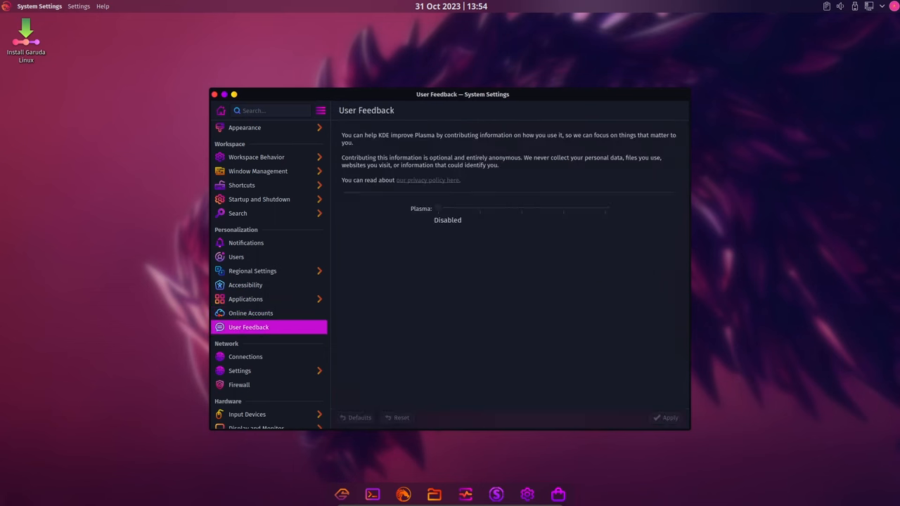
Browse the About this System, Removable Storage and Bluetooth settings pages
{"action": "scroll", "scroll_direction": "down", "scroll_amount": 3}
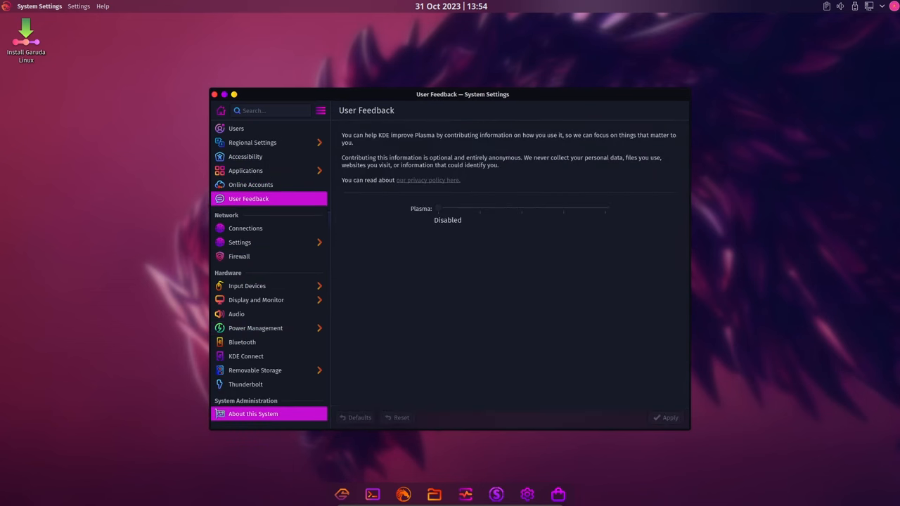
{"action": "left_click", "coordinate": [253, 414]}
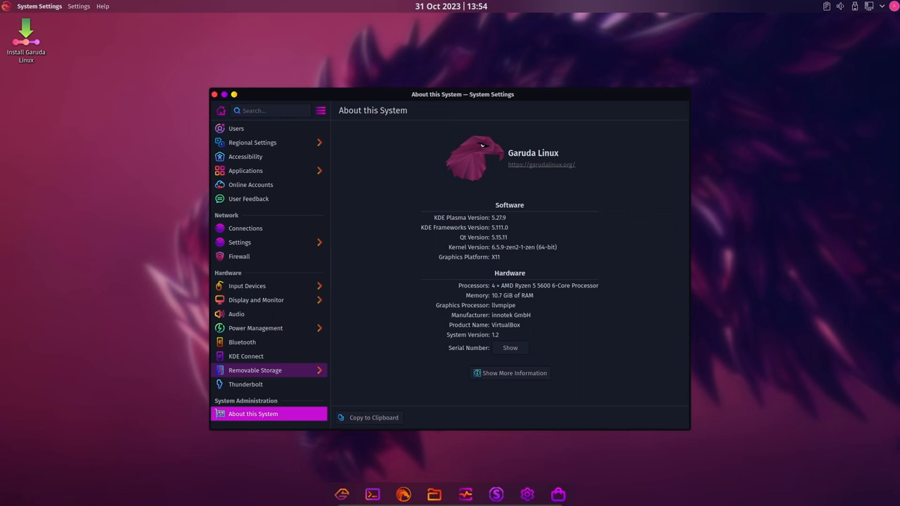
{"action": "left_click", "coordinate": [255, 370]}
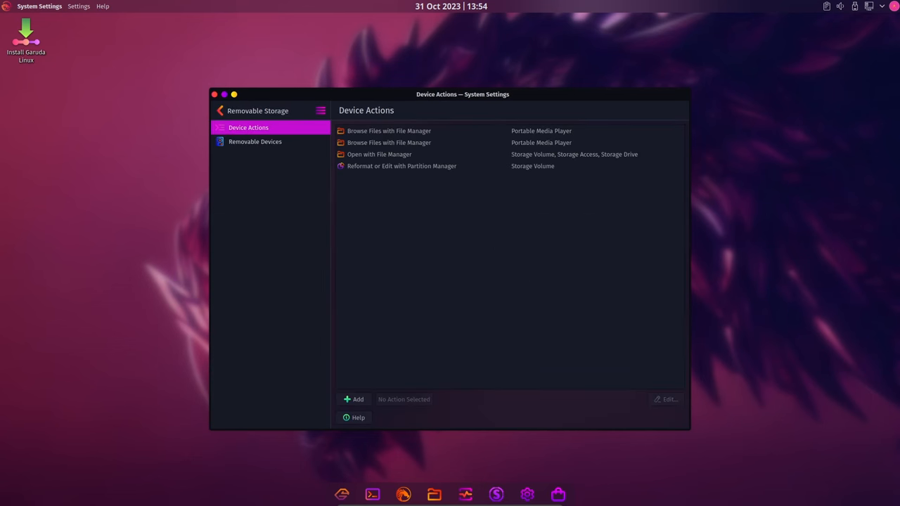
{"action": "left_click", "coordinate": [220, 110]}
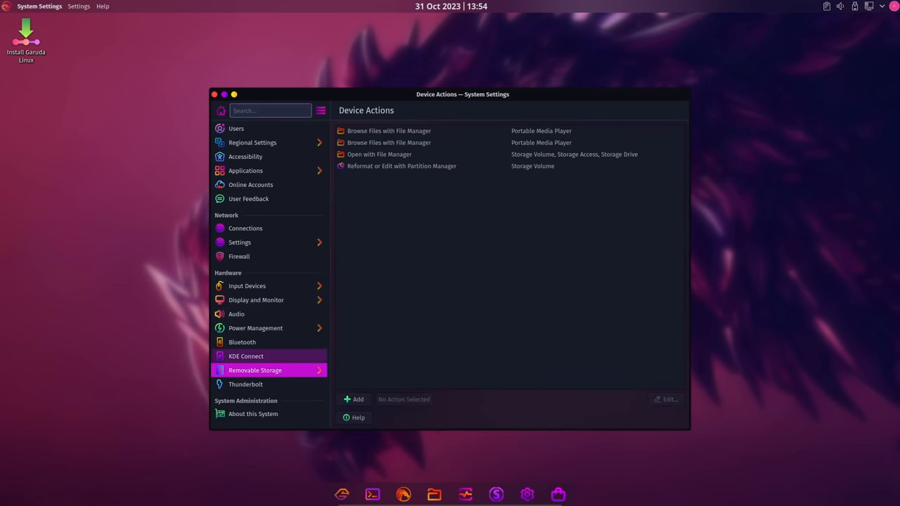
{"action": "left_click", "coordinate": [242, 341]}
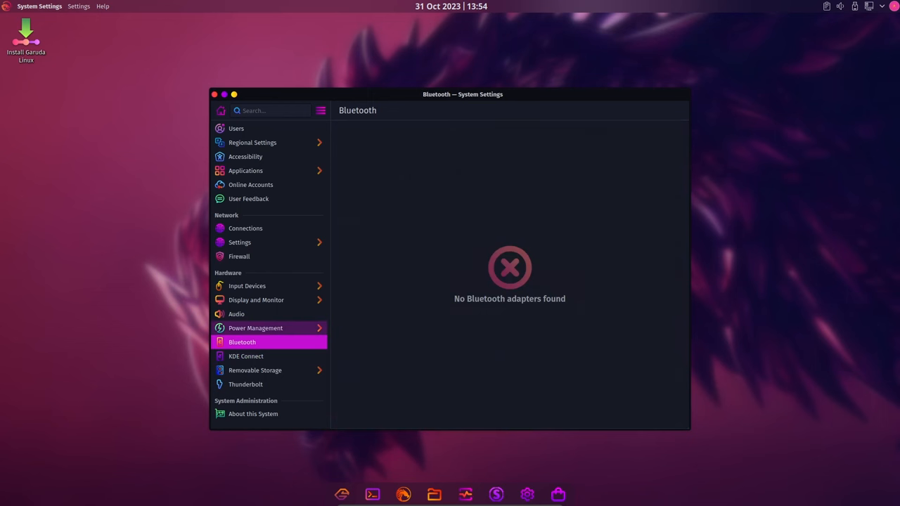
Review the Energy Saving power management options, then close System Settings
{"action": "left_click", "coordinate": [256, 328]}
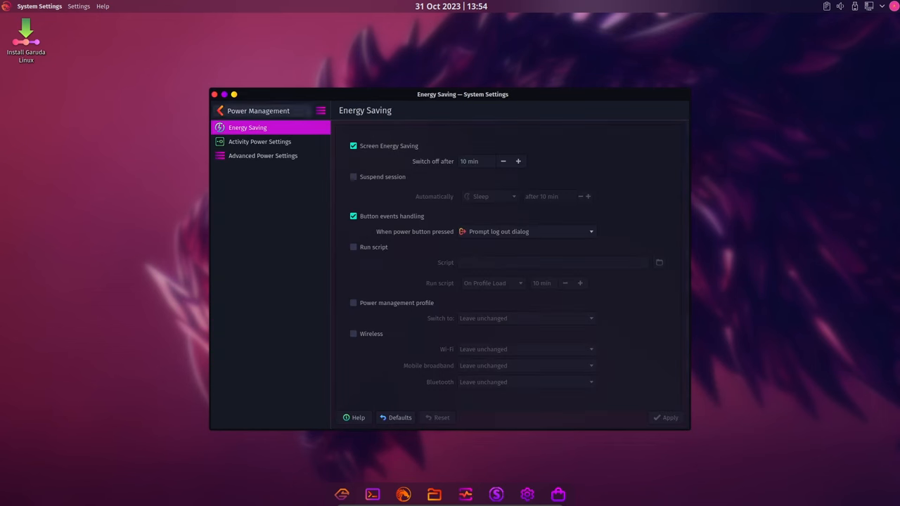
{"action": "left_click", "coordinate": [219, 110]}
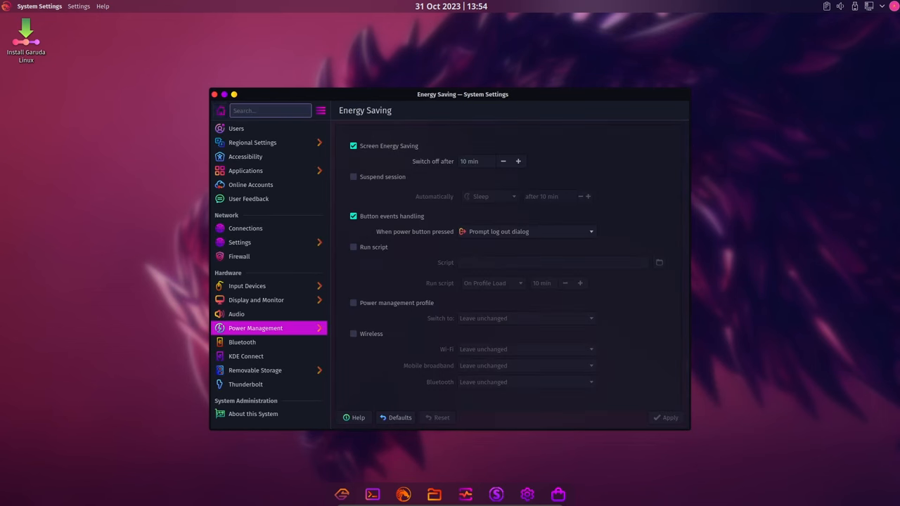
{"action": "left_click", "coordinate": [213, 95]}
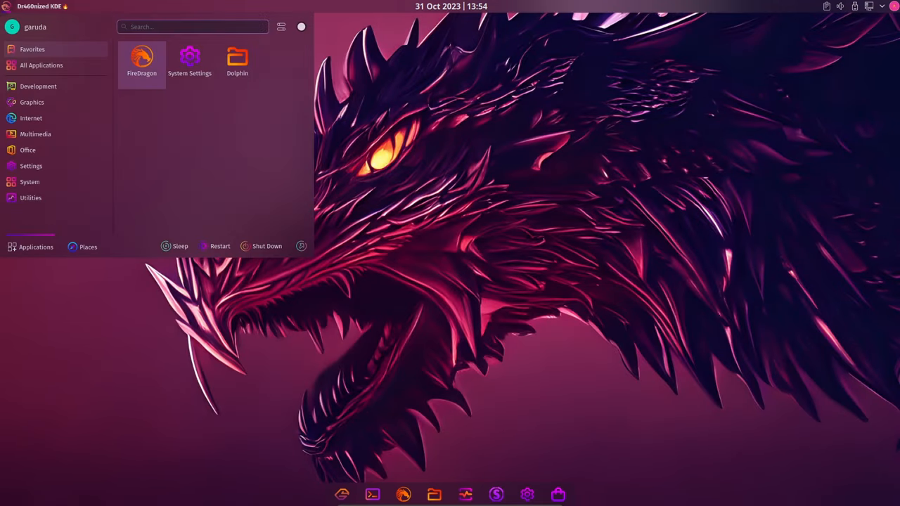
Browse the Development, Graphics, Internet, Multimedia and Settings launcher categories, ending in Garuda Gamer
{"action": "left_click", "coordinate": [38, 85]}
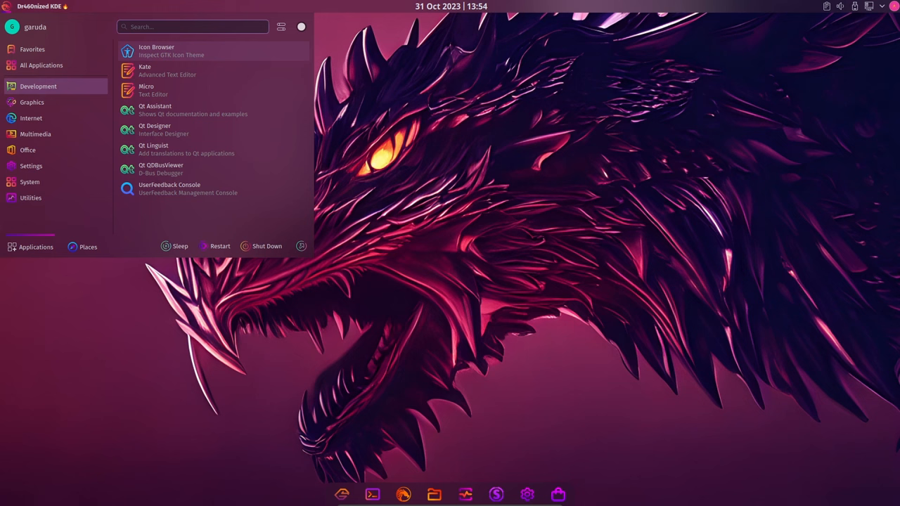
{"action": "left_click", "coordinate": [31, 101]}
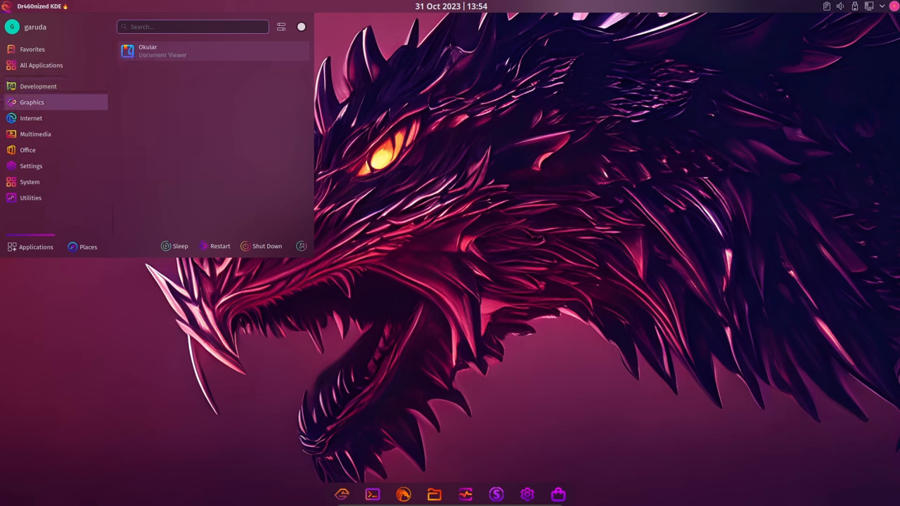
{"action": "left_click", "coordinate": [31, 119]}
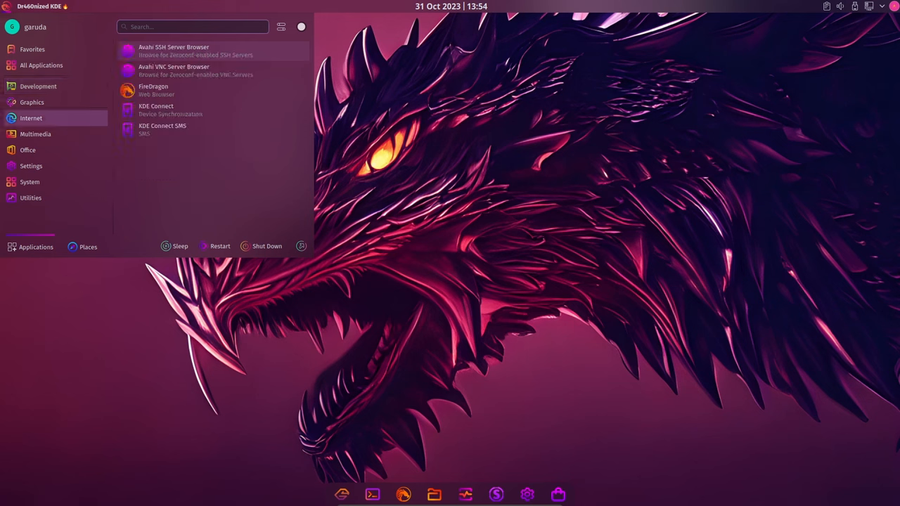
{"action": "left_click", "coordinate": [35, 133]}
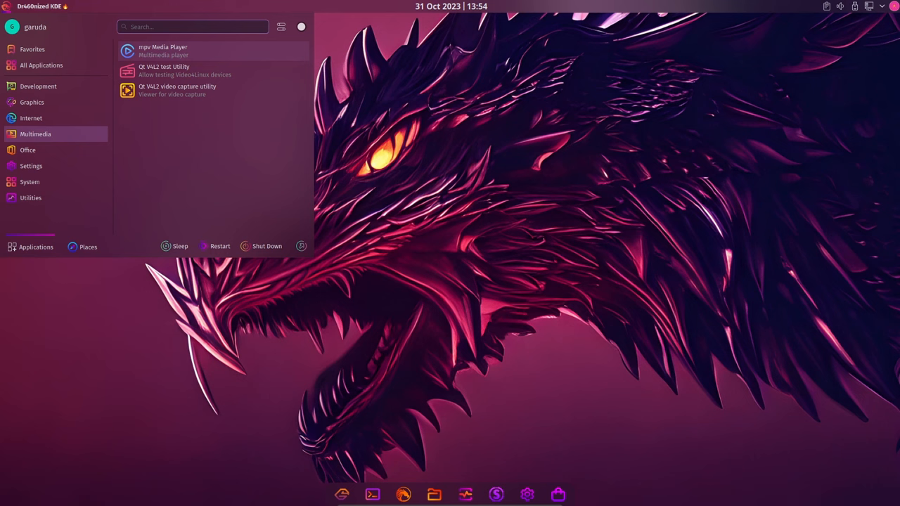
{"action": "left_click", "coordinate": [31, 166]}
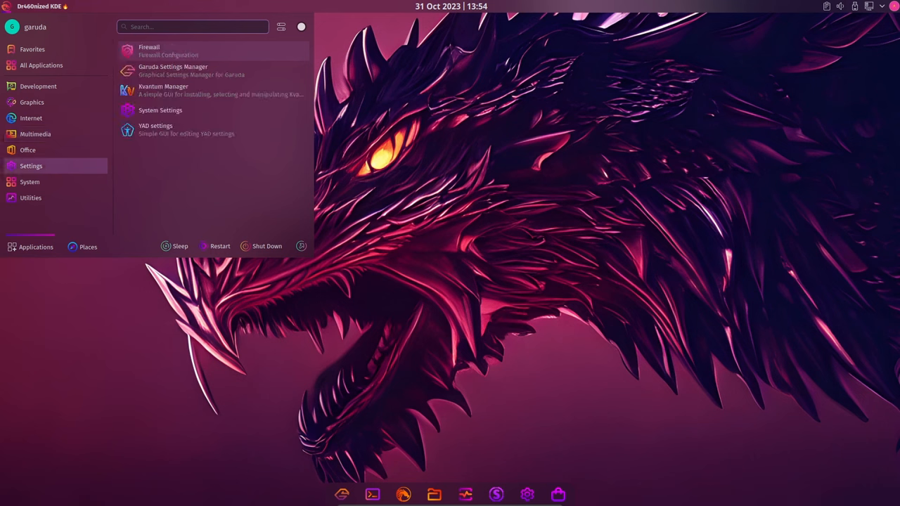
{"action": "left_click", "coordinate": [30, 182]}
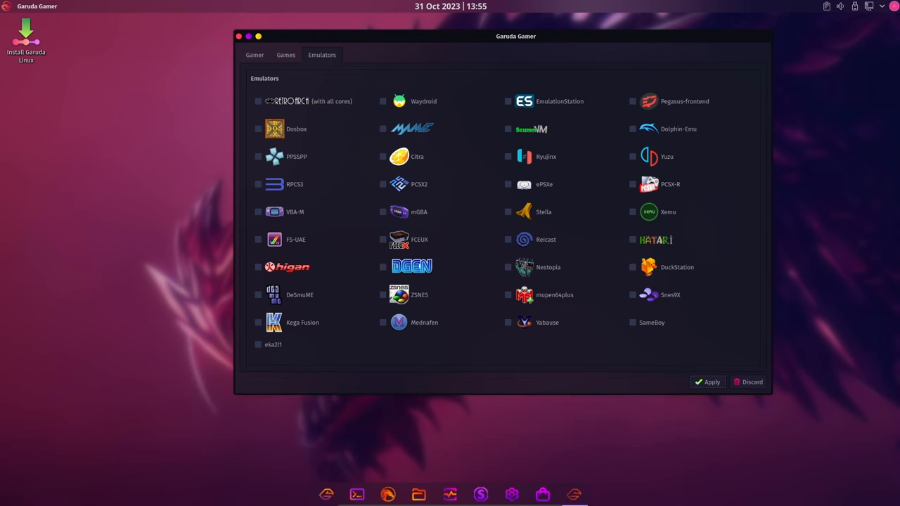
Scroll through Garuda Gamer's list of installable games
{"action": "left_click", "coordinate": [286, 55]}
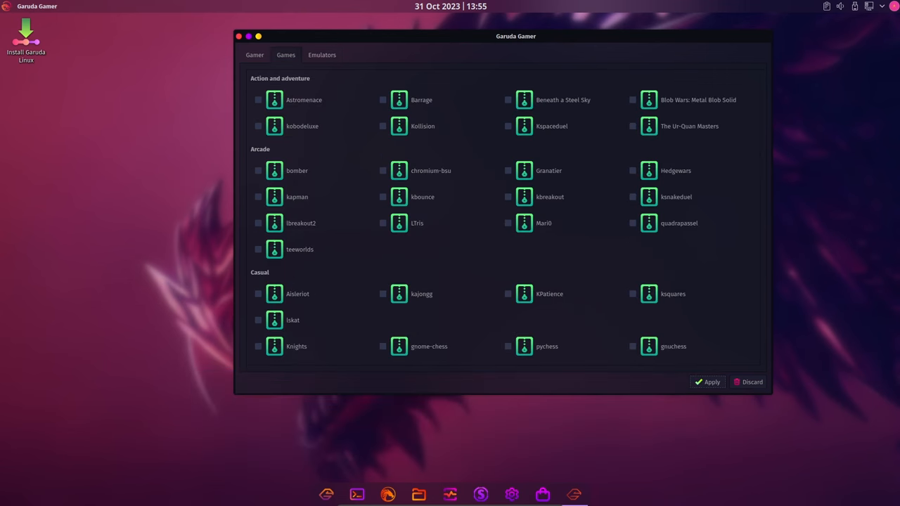
{"action": "scroll", "scroll_direction": "down", "scroll_amount": 3}
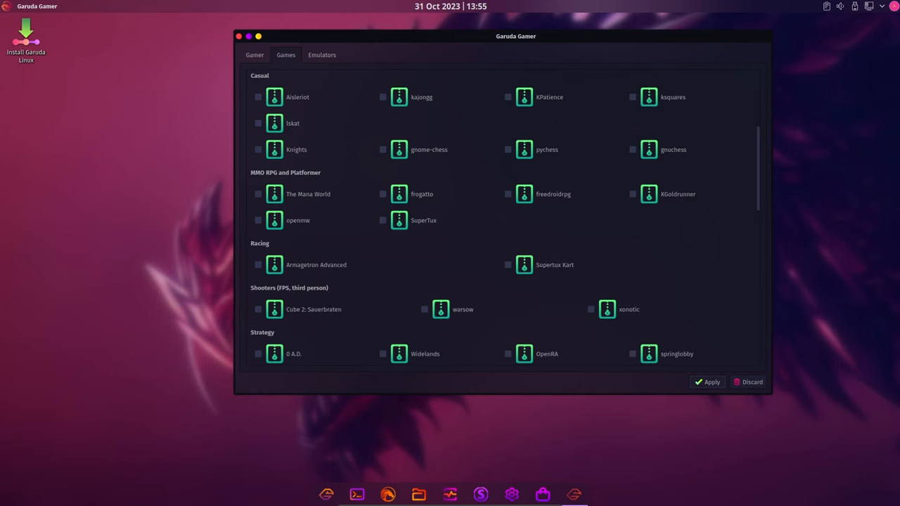
{"action": "scroll", "scroll_direction": "down", "scroll_amount": 3}
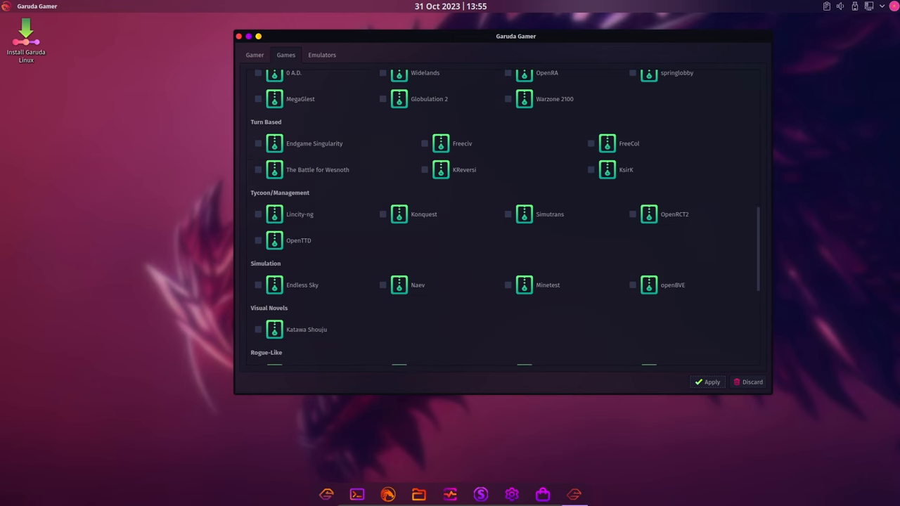
{"action": "scroll", "scroll_direction": "down", "scroll_amount": 3}
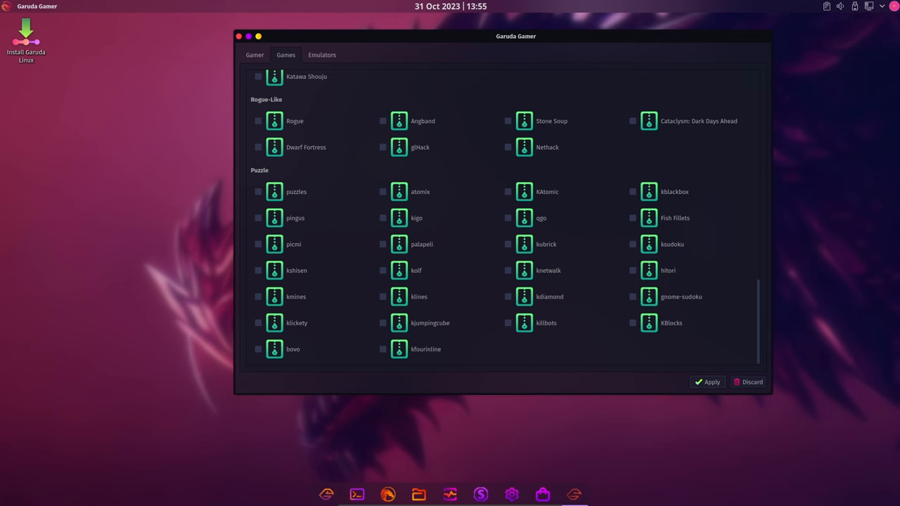
Scroll through the Gamer tab's launchers, WINE tools and gaming apps
{"action": "left_click", "coordinate": [254, 55]}
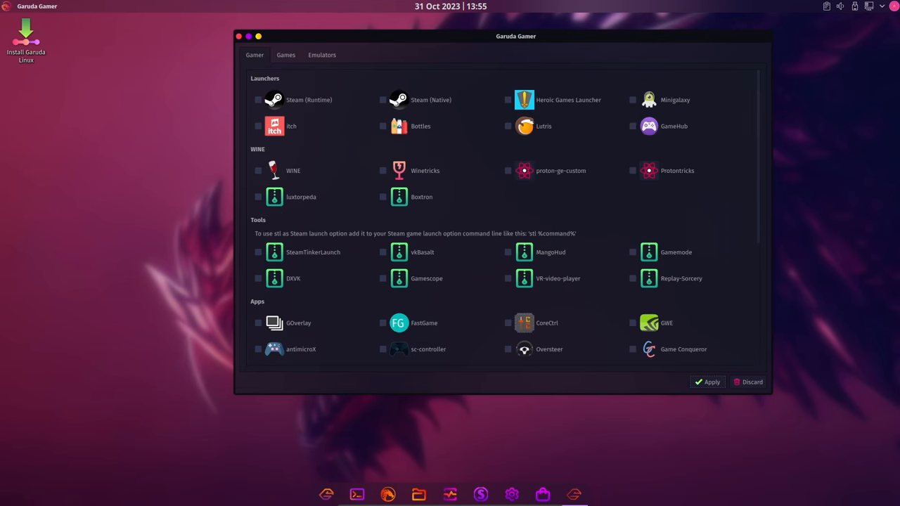
{"action": "scroll", "scroll_direction": "down", "scroll_amount": 3}
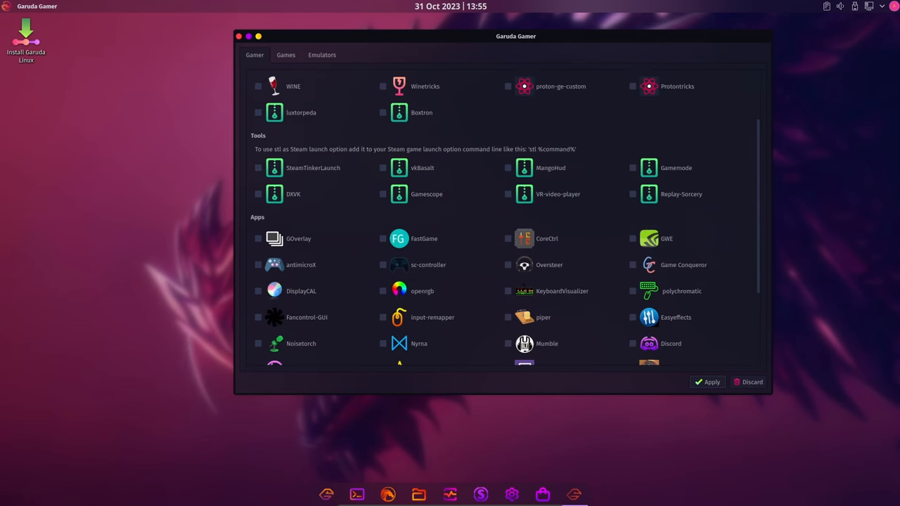
{"action": "scroll", "scroll_direction": "down", "scroll_amount": 3}
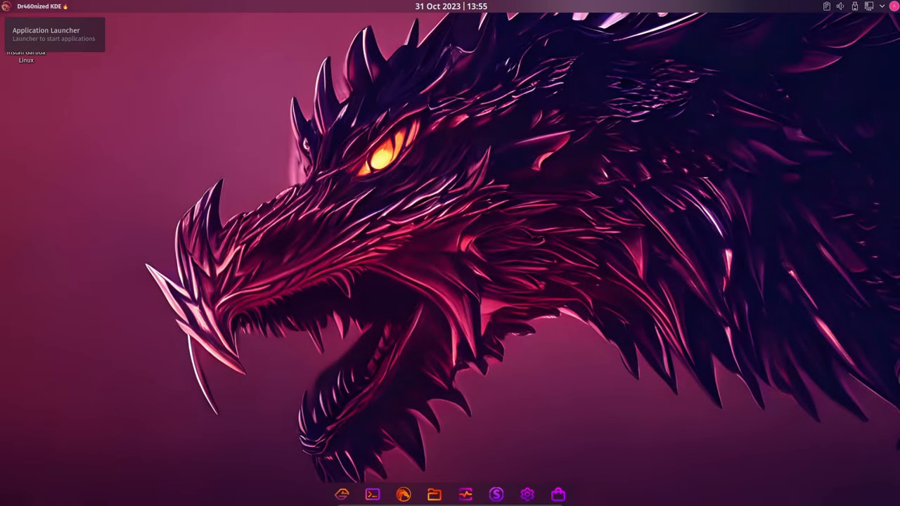
Start Garuda Assistant from the application launcher, landing on its Maintenance tools
{"action": "left_click", "coordinate": [7, 6]}
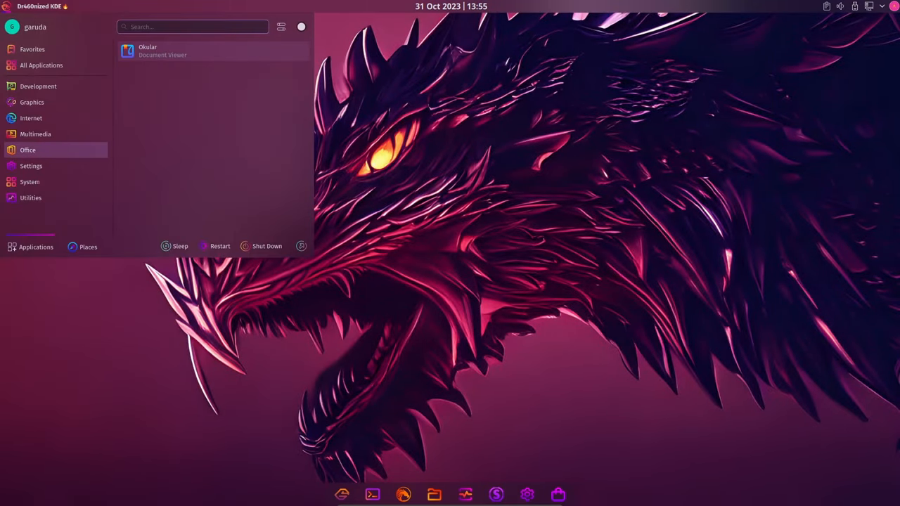
{"action": "left_click", "coordinate": [29, 182]}
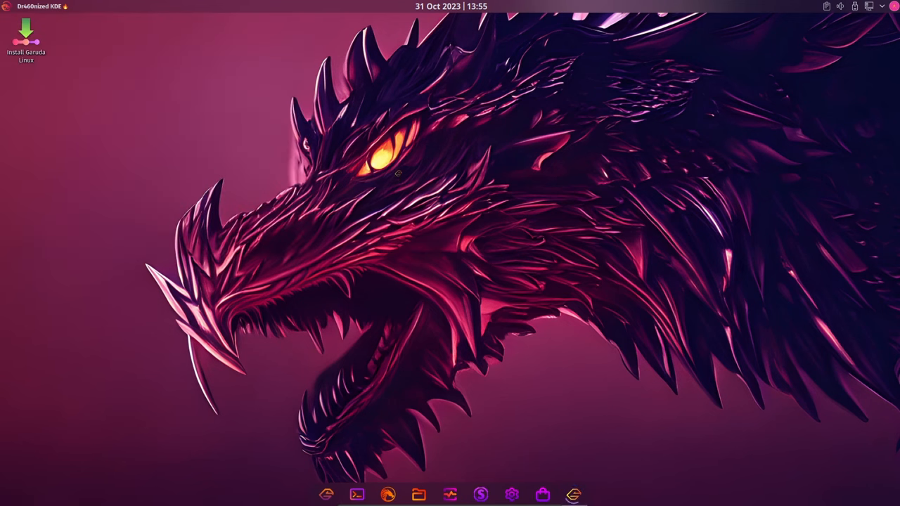
{"action": "left_click", "coordinate": [574, 495]}
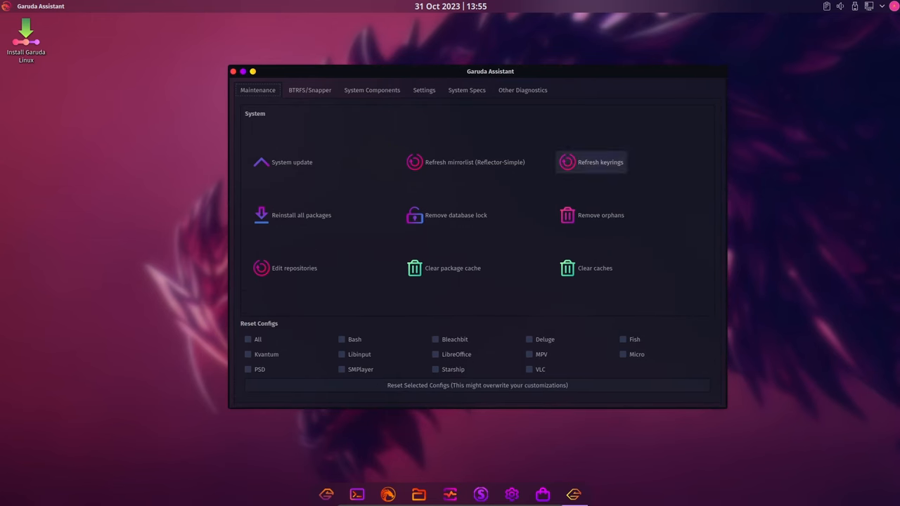
View Garuda Assistant's BTRFS/Snapper, System Components and Settings pages
{"action": "left_click", "coordinate": [310, 90]}
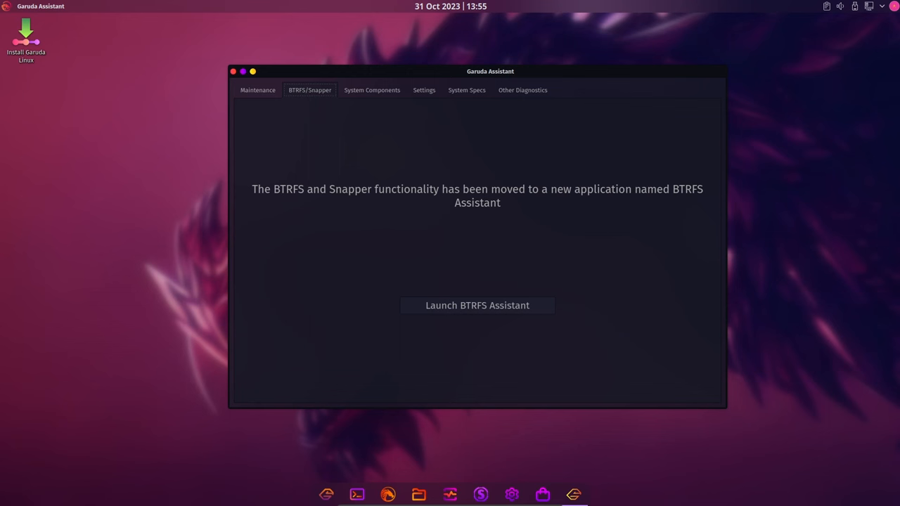
{"action": "left_click", "coordinate": [371, 89]}
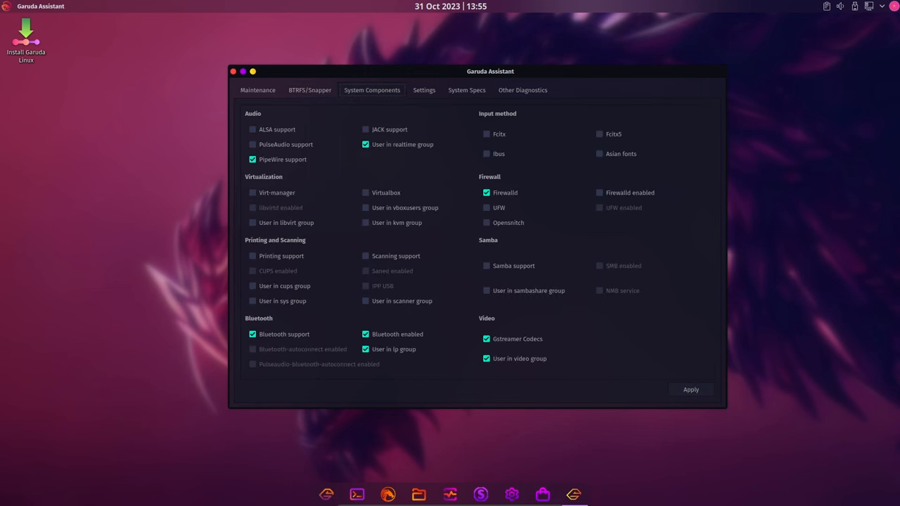
{"action": "scroll", "scroll_direction": "down", "scroll_amount": 3}
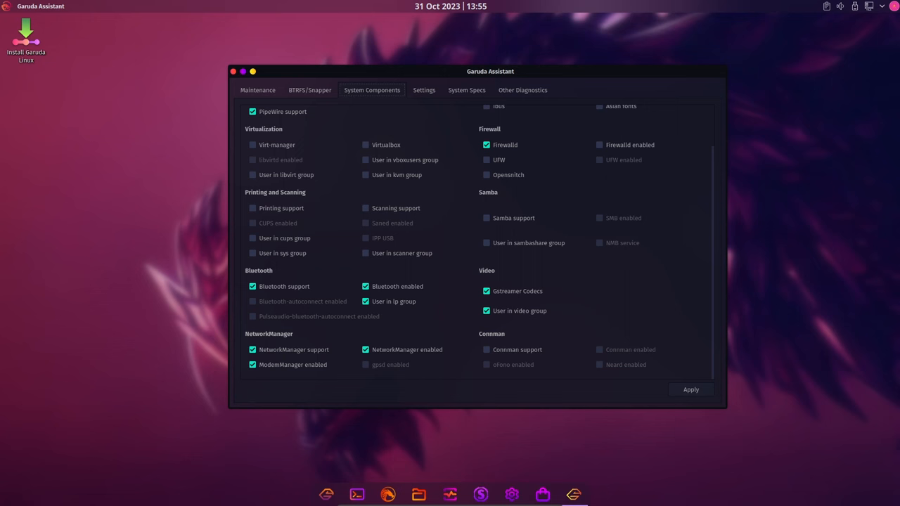
{"action": "left_click", "coordinate": [424, 90]}
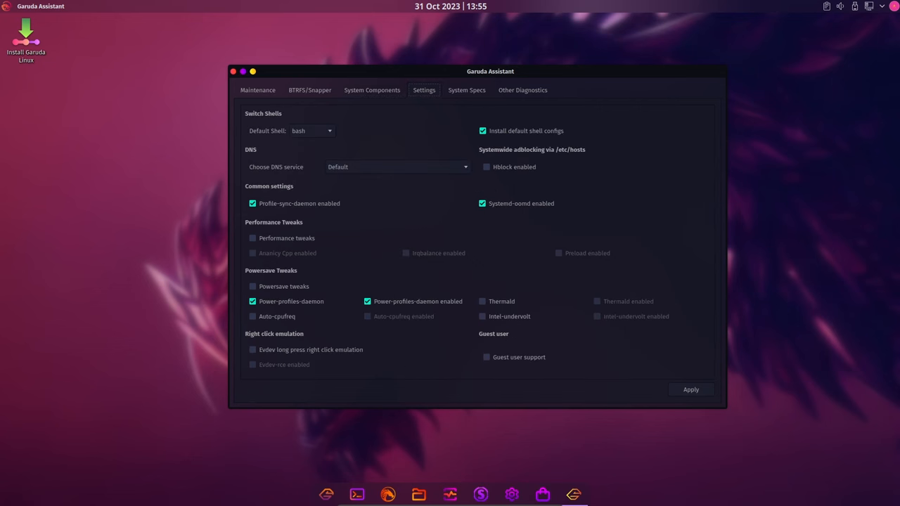
View the System Specs report and Other Diagnostics page, then return to Maintenance
{"action": "left_click", "coordinate": [467, 90]}
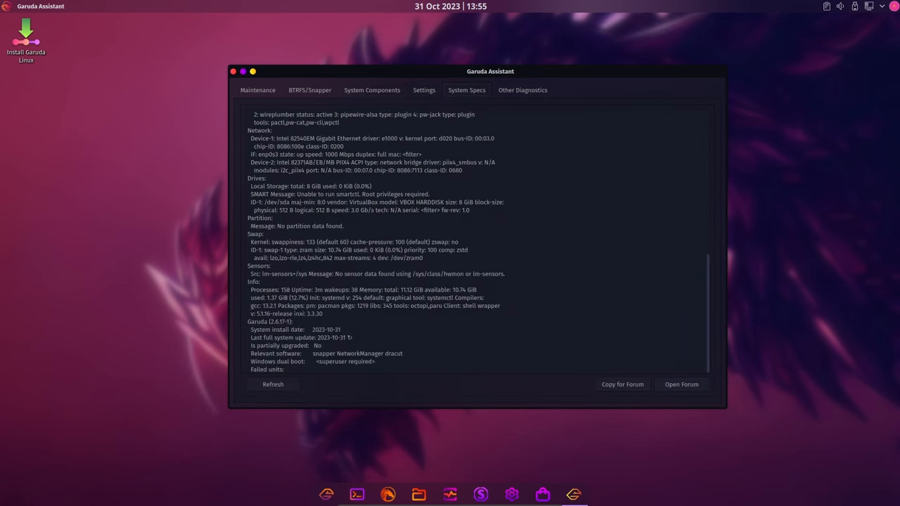
{"action": "left_click", "coordinate": [523, 90]}
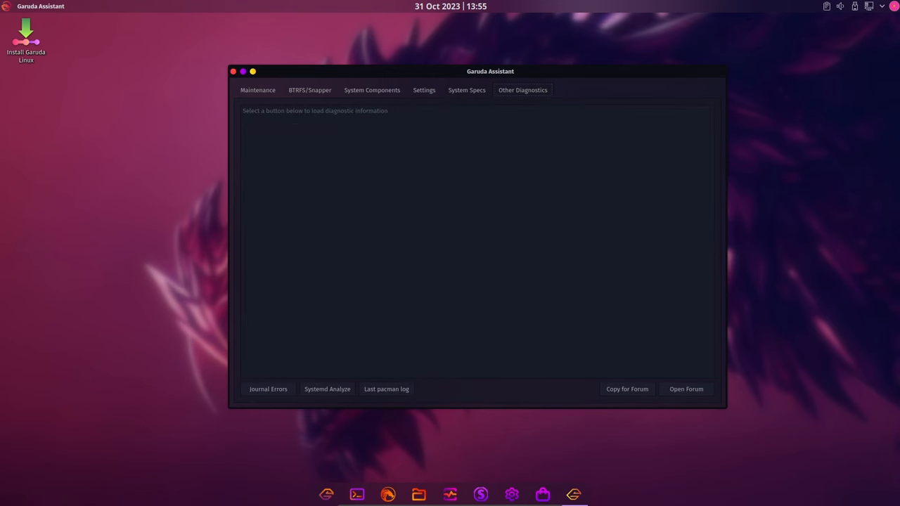
{"action": "left_click", "coordinate": [257, 90]}
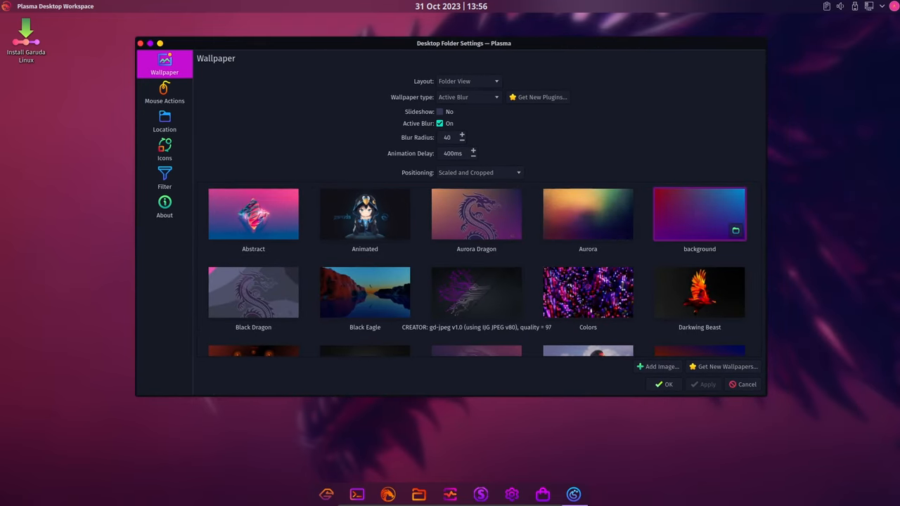
Scroll through the wallpaper grid in Desktop Folder Settings down to White Tailed Eagle
{"action": "scroll", "scroll_direction": "down", "scroll_amount": 3}
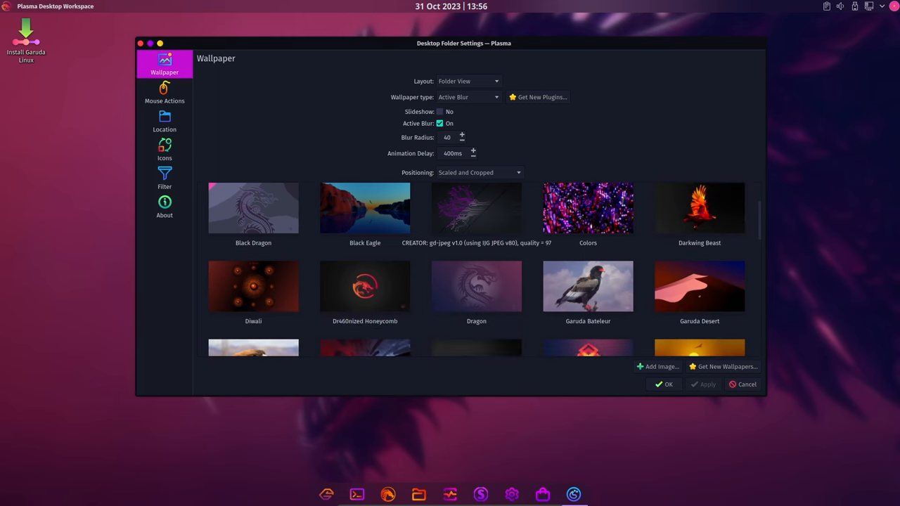
{"action": "scroll", "scroll_direction": "down", "scroll_amount": 3}
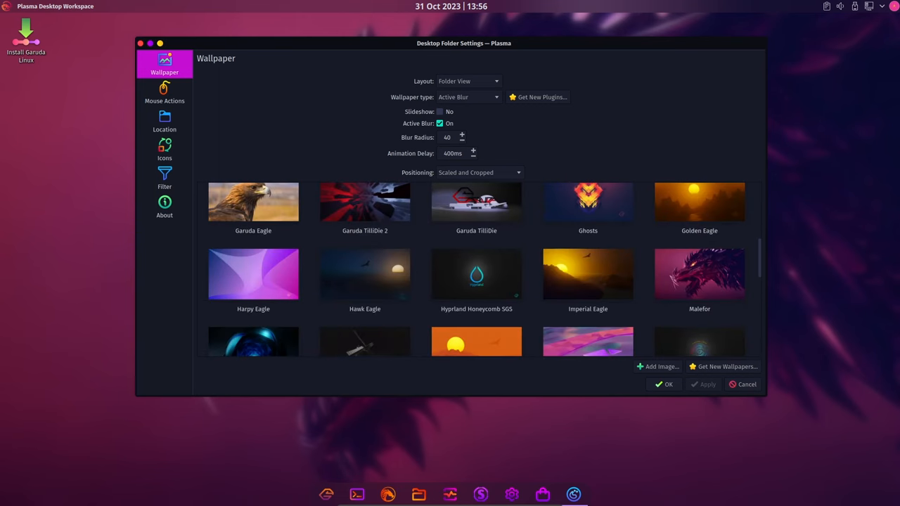
{"action": "scroll", "scroll_direction": "down", "scroll_amount": 3}
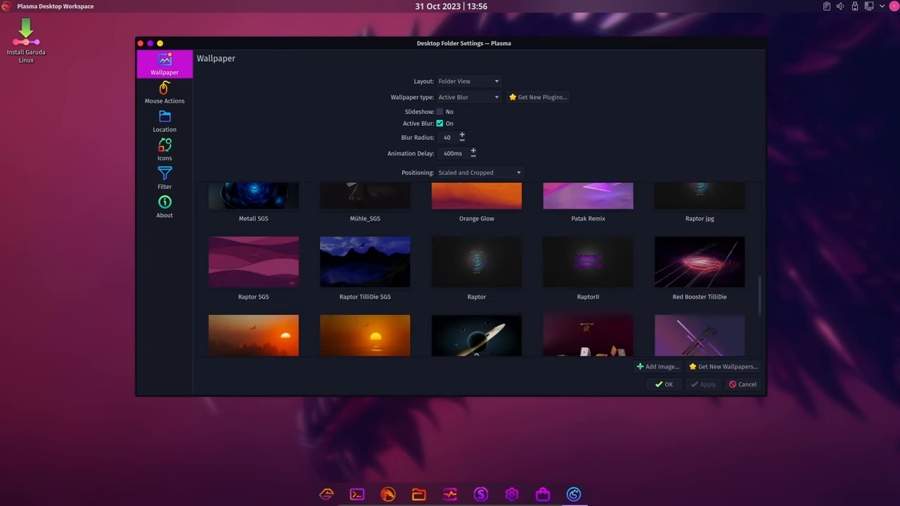
{"action": "scroll", "scroll_direction": "down", "scroll_amount": 3}
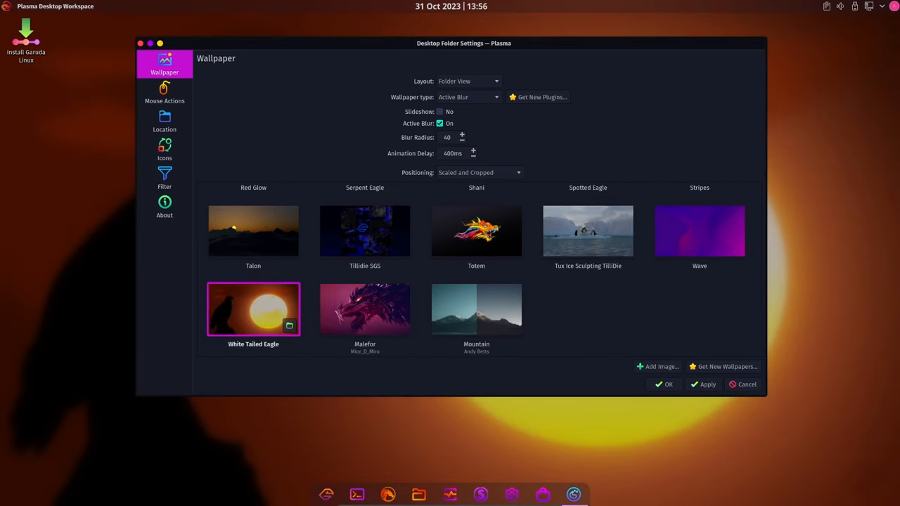
Return to the top of the wallpaper grid and apply the Animated wallpaper
{"action": "left_click", "coordinate": [664, 386]}
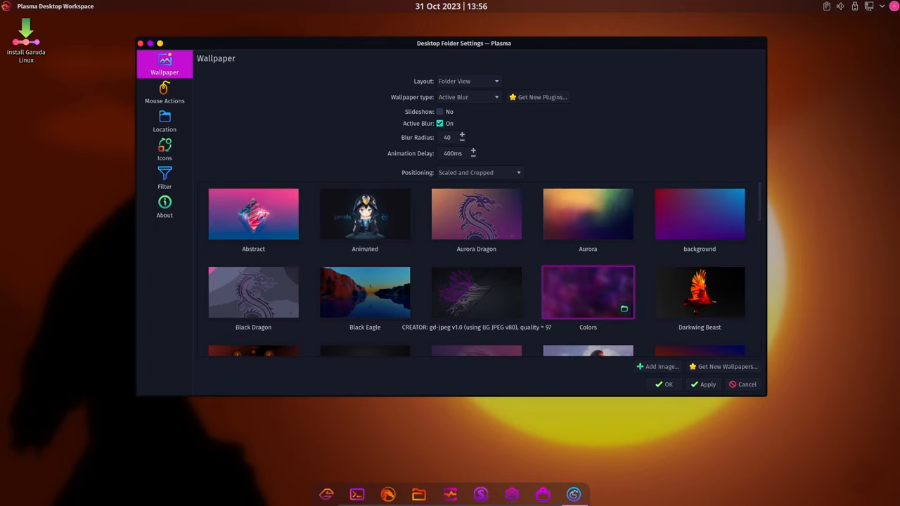
{"action": "left_click", "coordinate": [364, 214]}
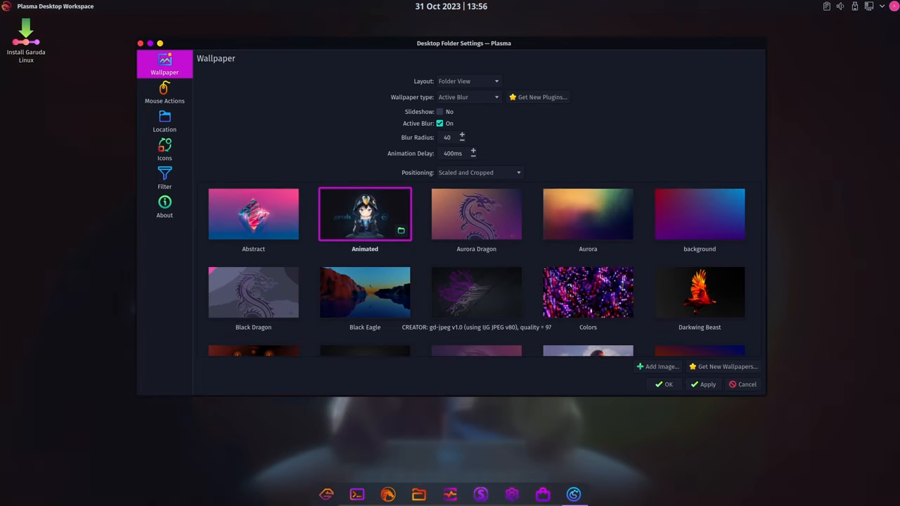